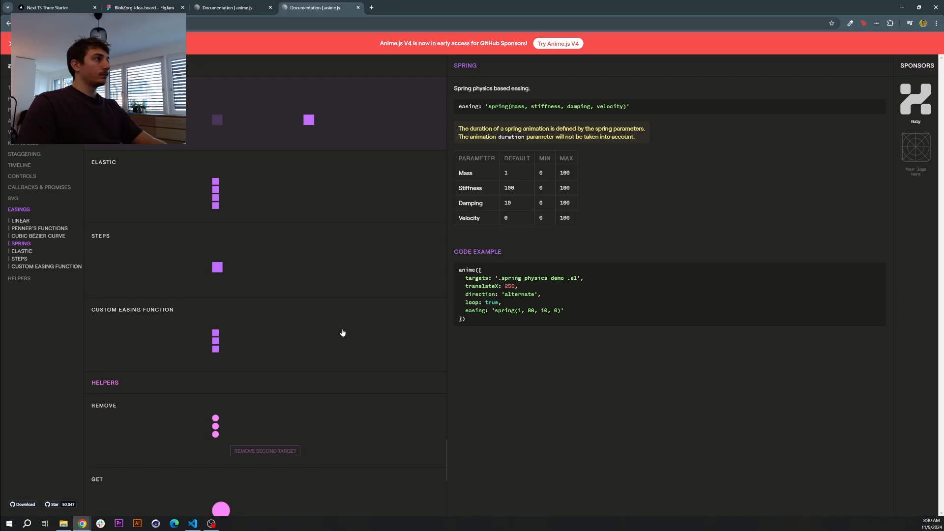
Return from the Anime.js spring easing docs to the Next.js Three Starter game tab.
click(57, 7)
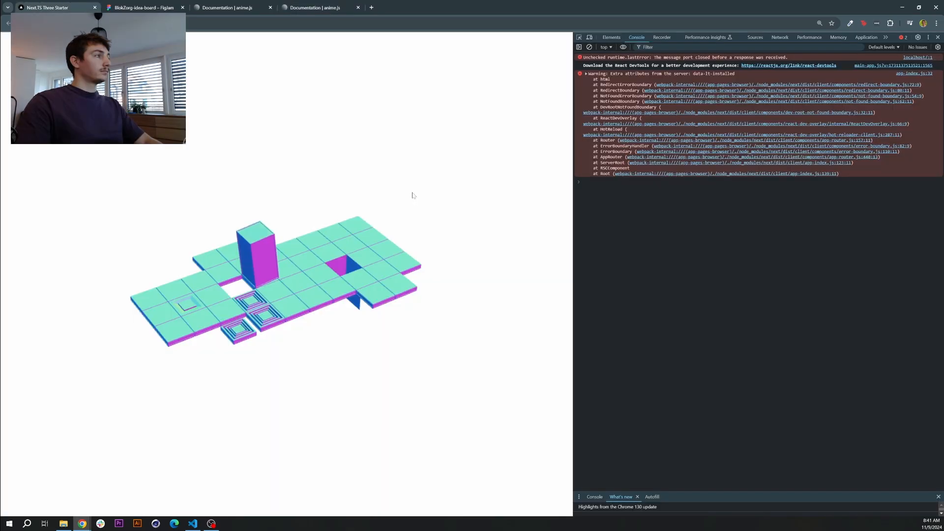